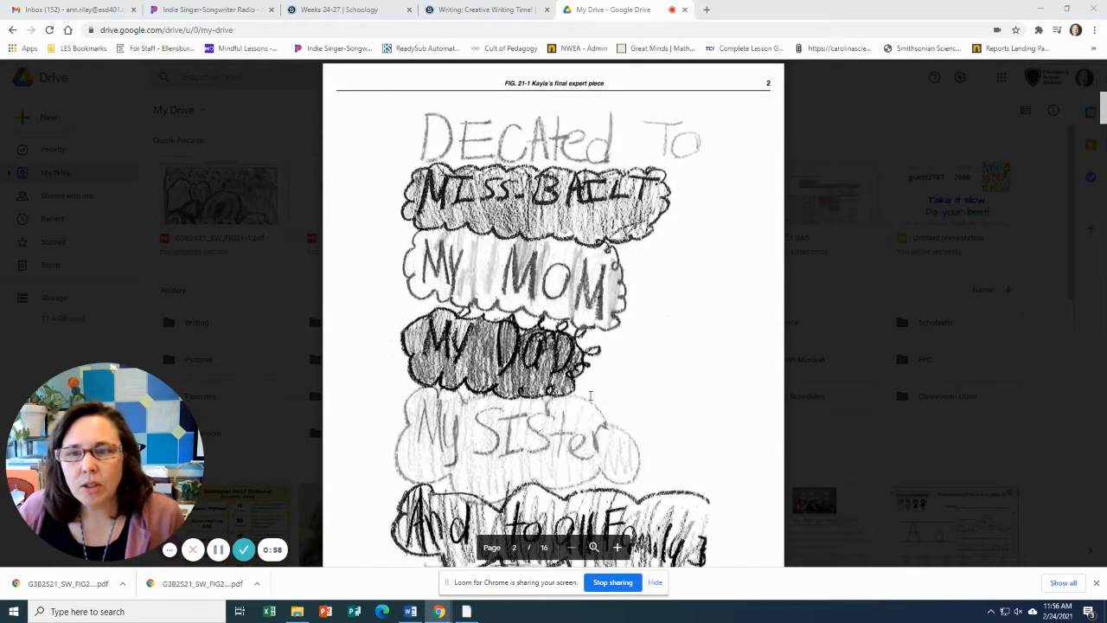
scroll(down, 3)
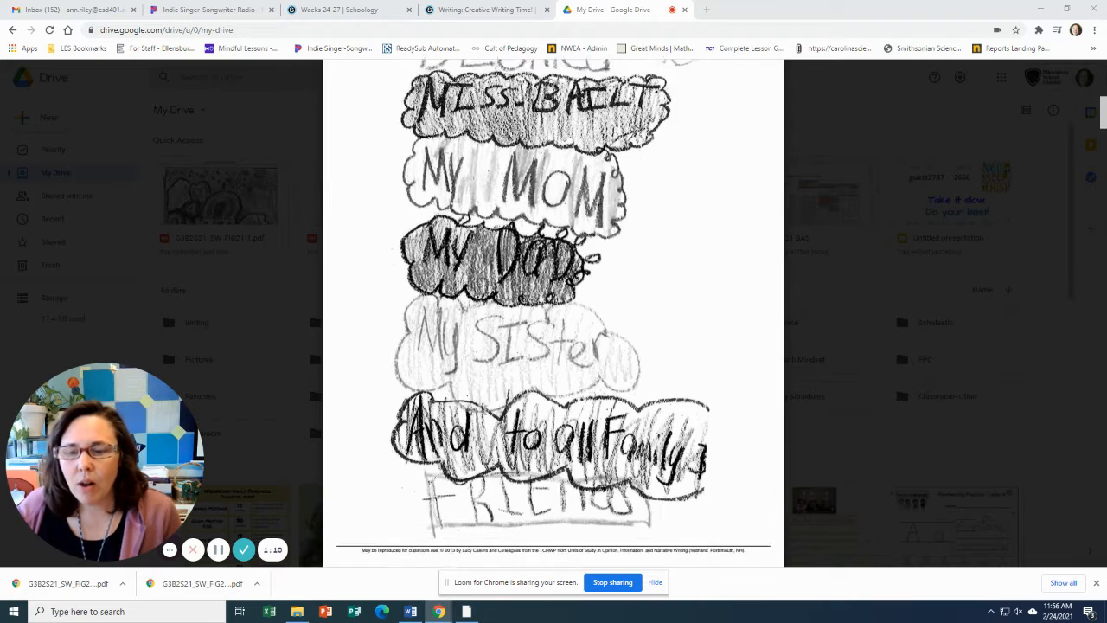
scroll(down, 3)
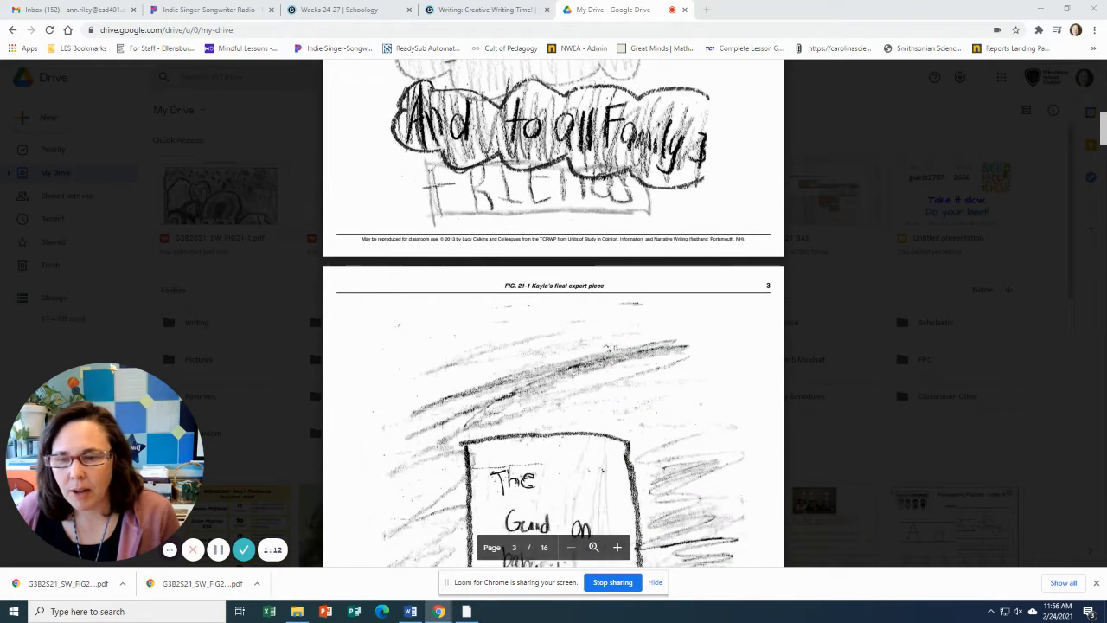
scroll(down, 3)
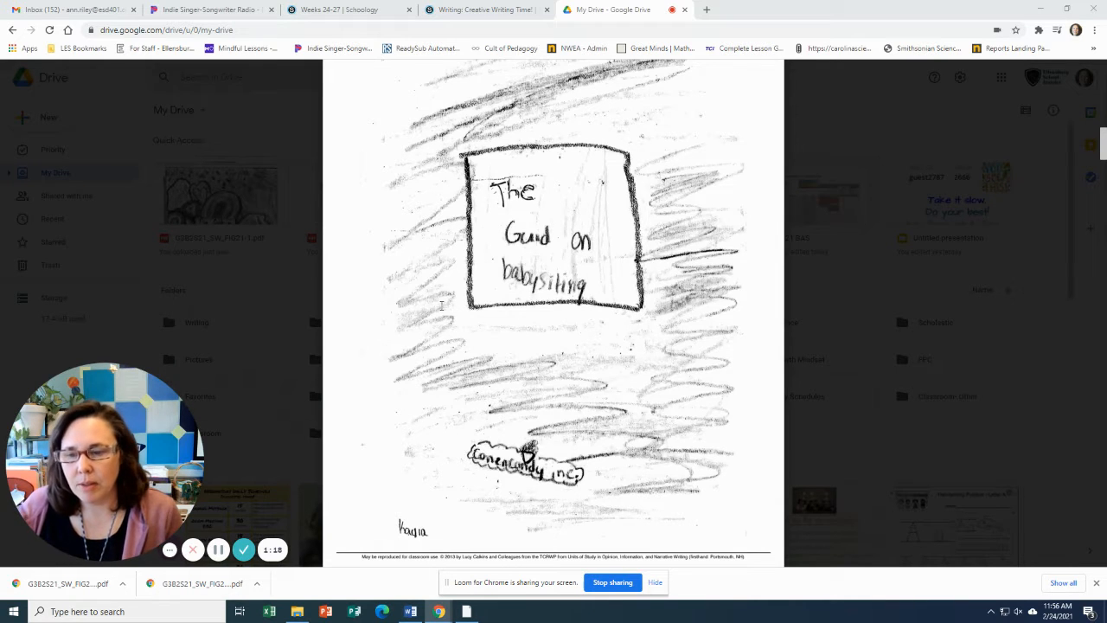
scroll(down, 3)
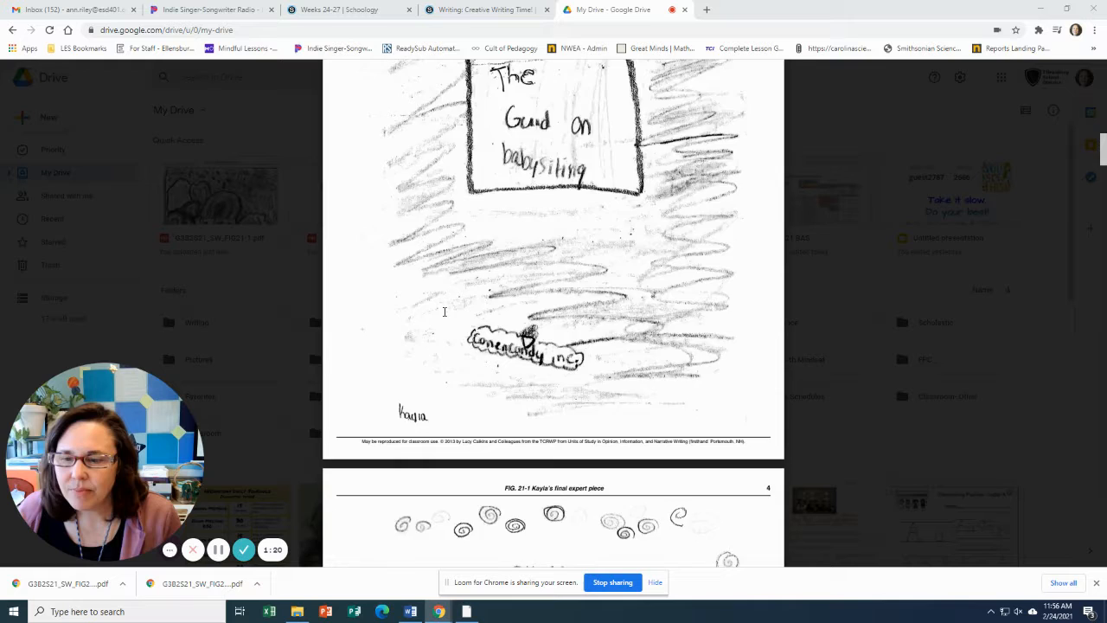
scroll(down, 3)
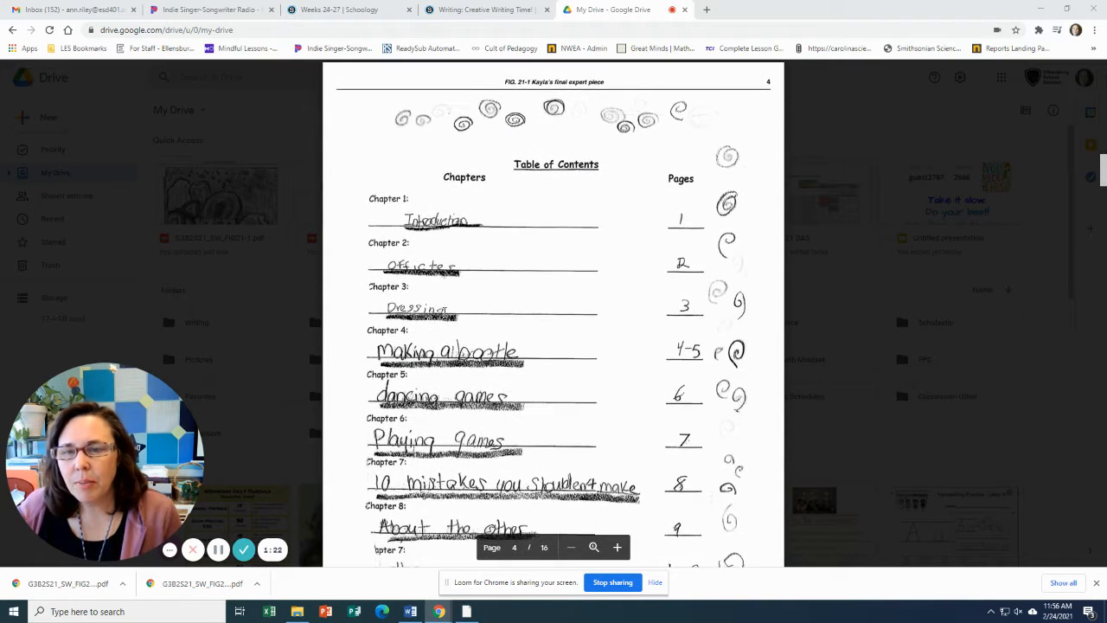
scroll(down, 3)
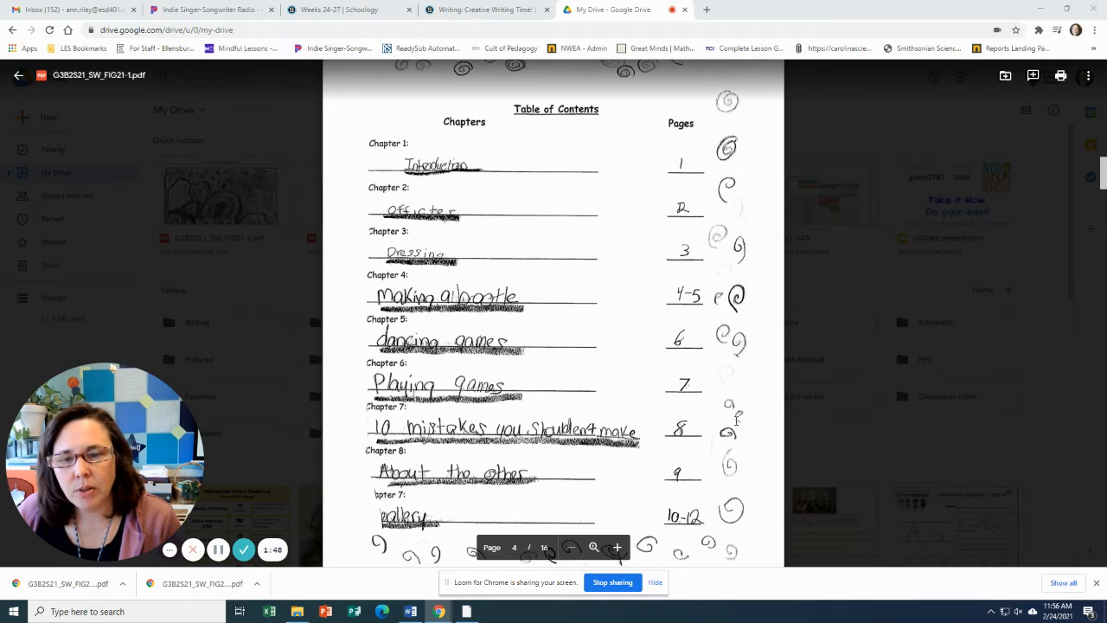
scroll(down, 3)
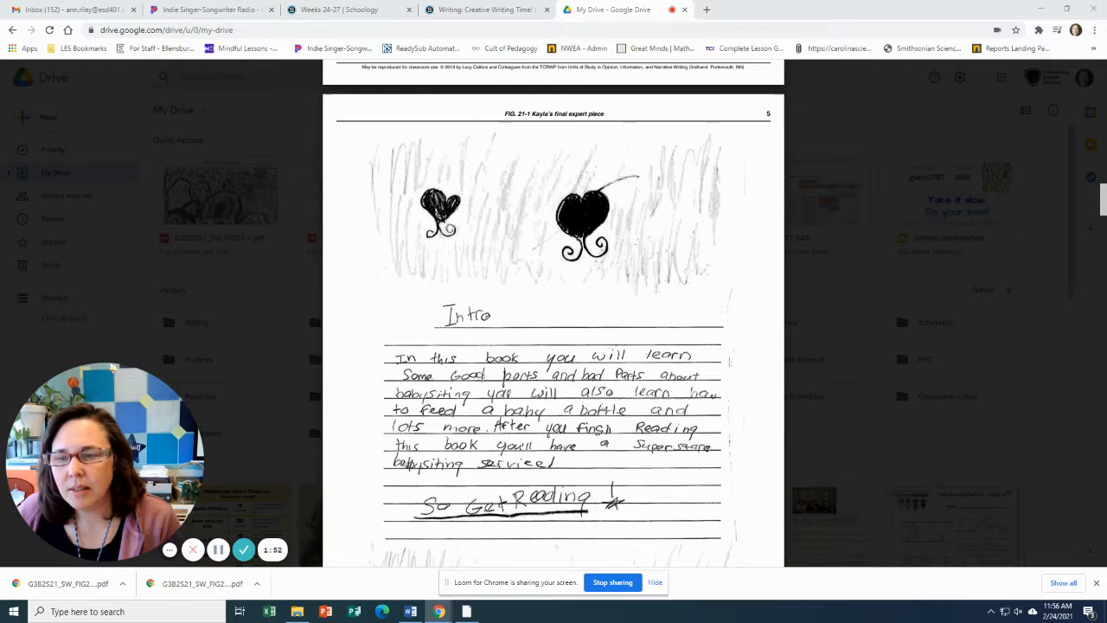
scroll(down, 3)
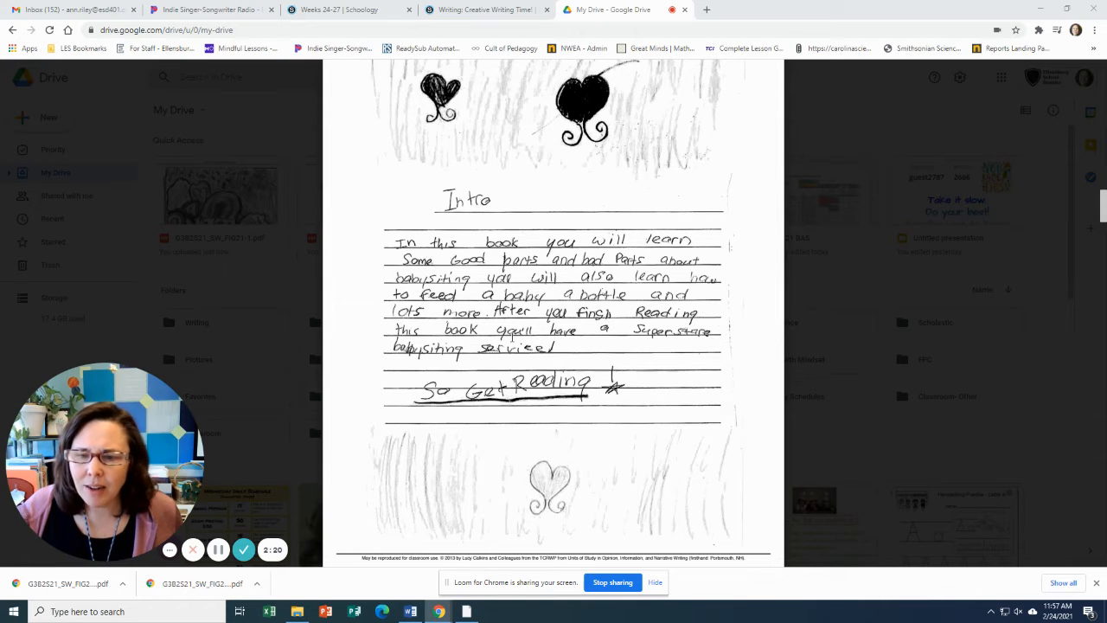
scroll(down, 3)
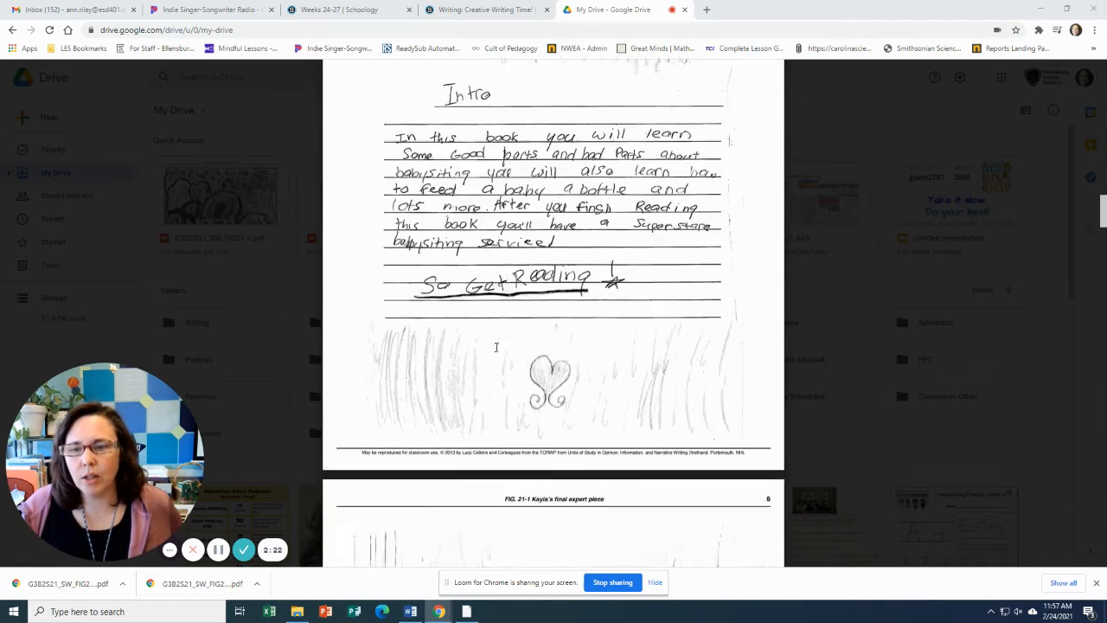
scroll(down, 3)
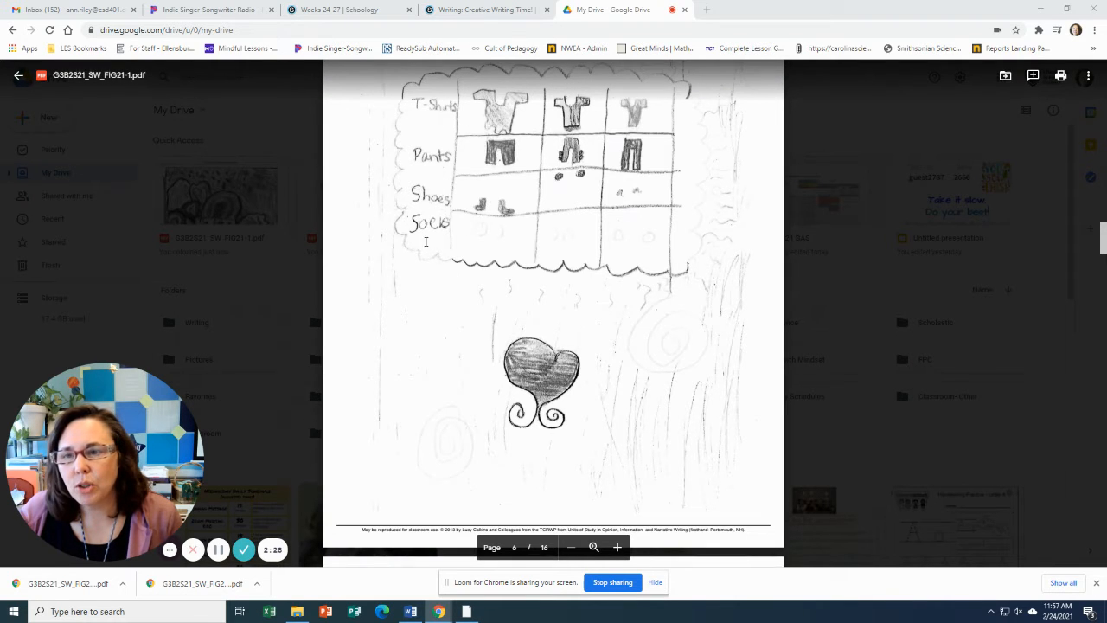
scroll(down, 3)
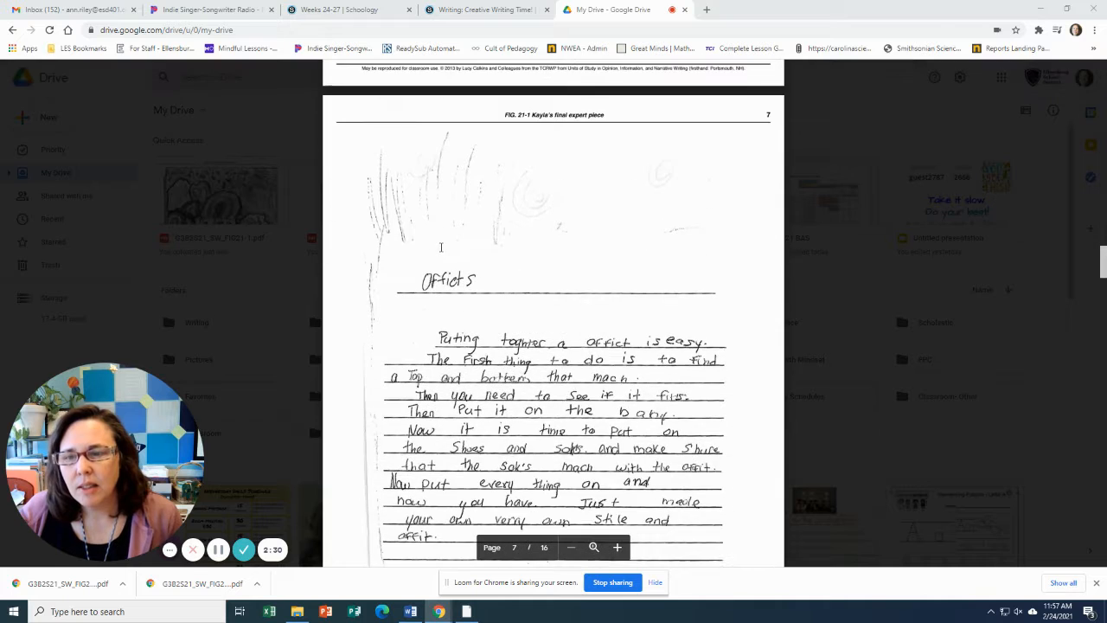
scroll(down, 3)
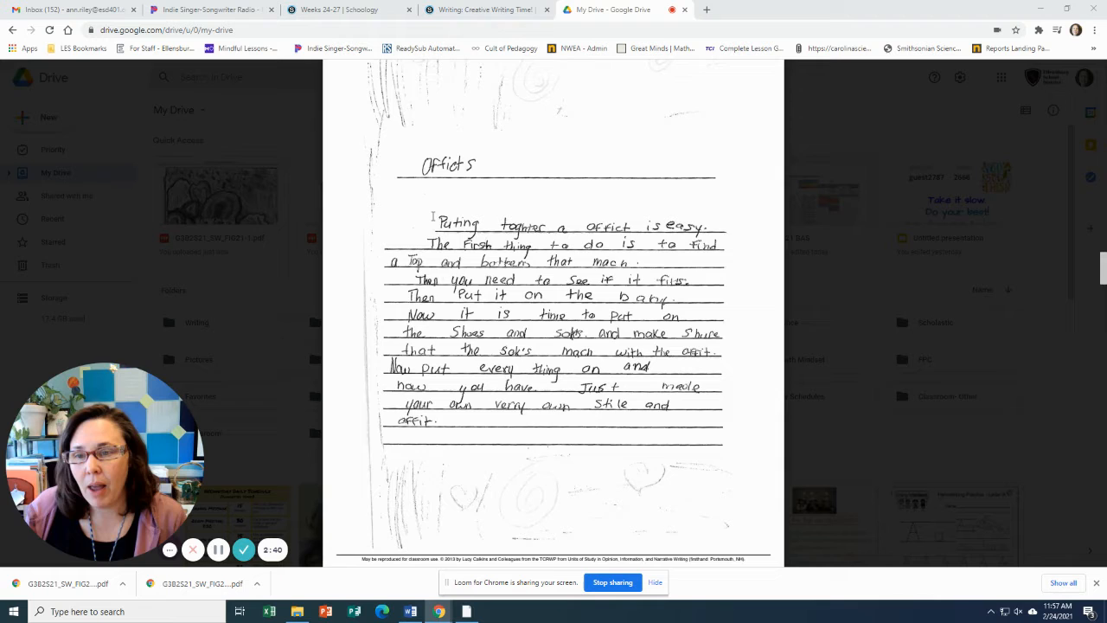
scroll(down, 3)
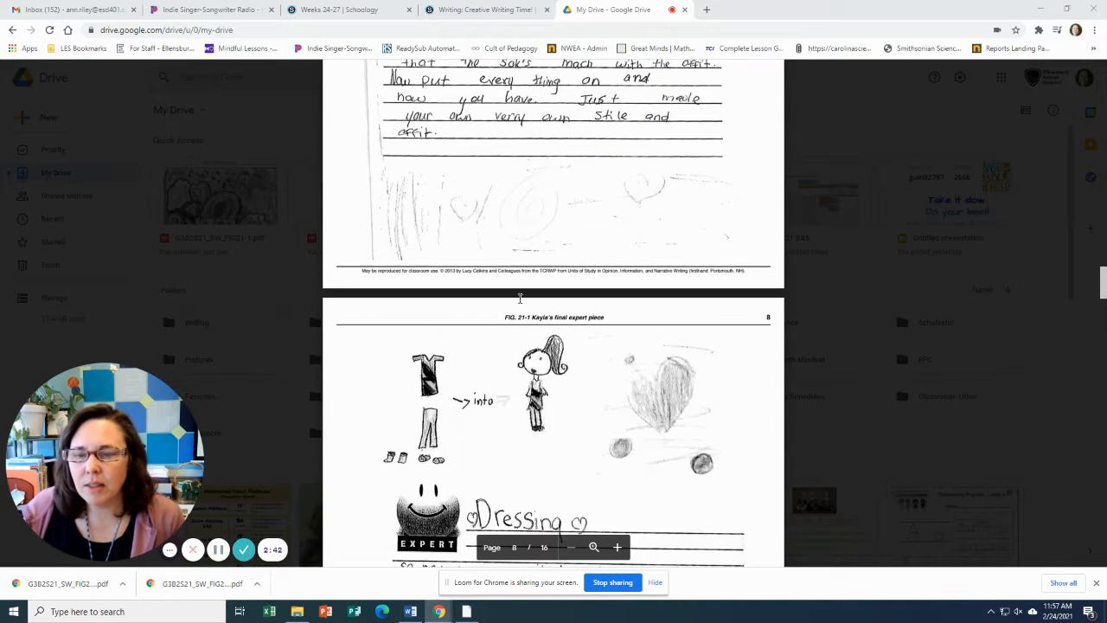
scroll(down, 3)
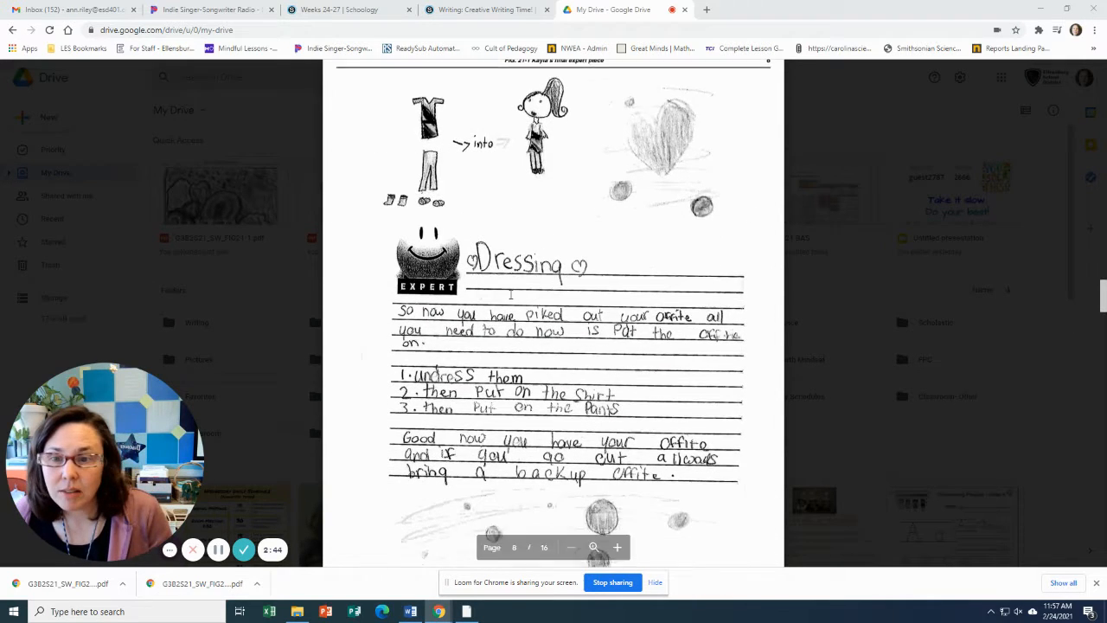
scroll(down, 3)
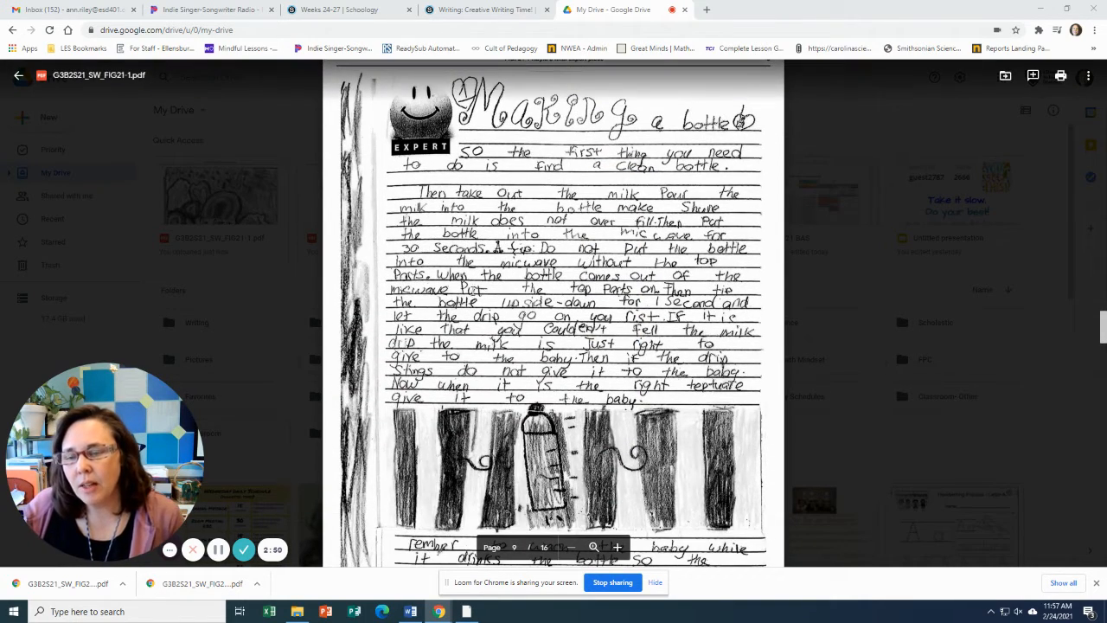
scroll(down, 3)
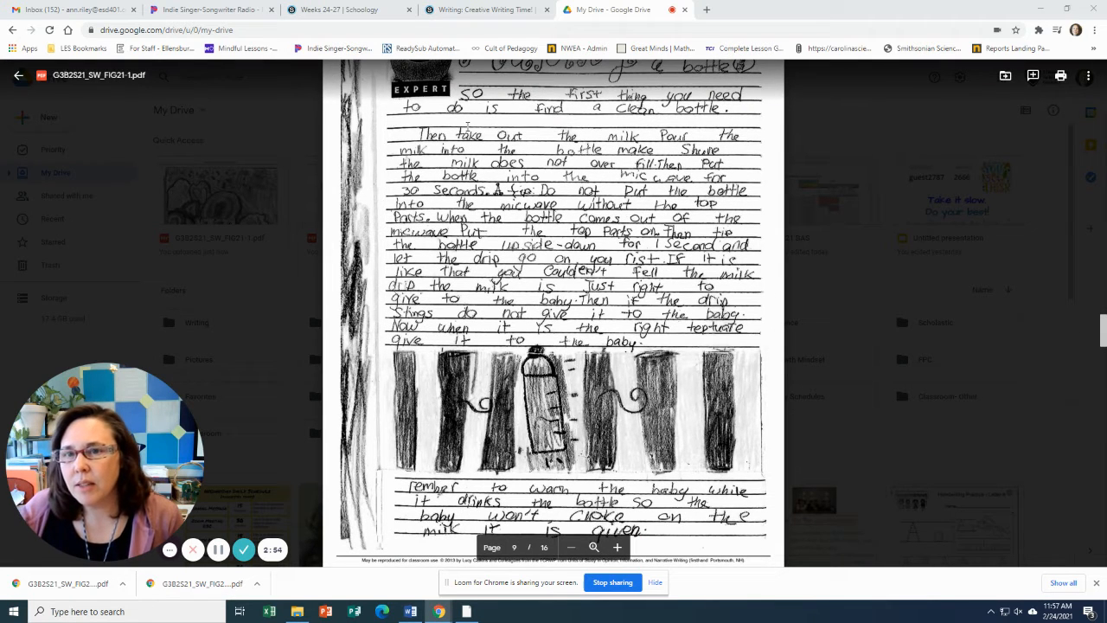
scroll(down, 3)
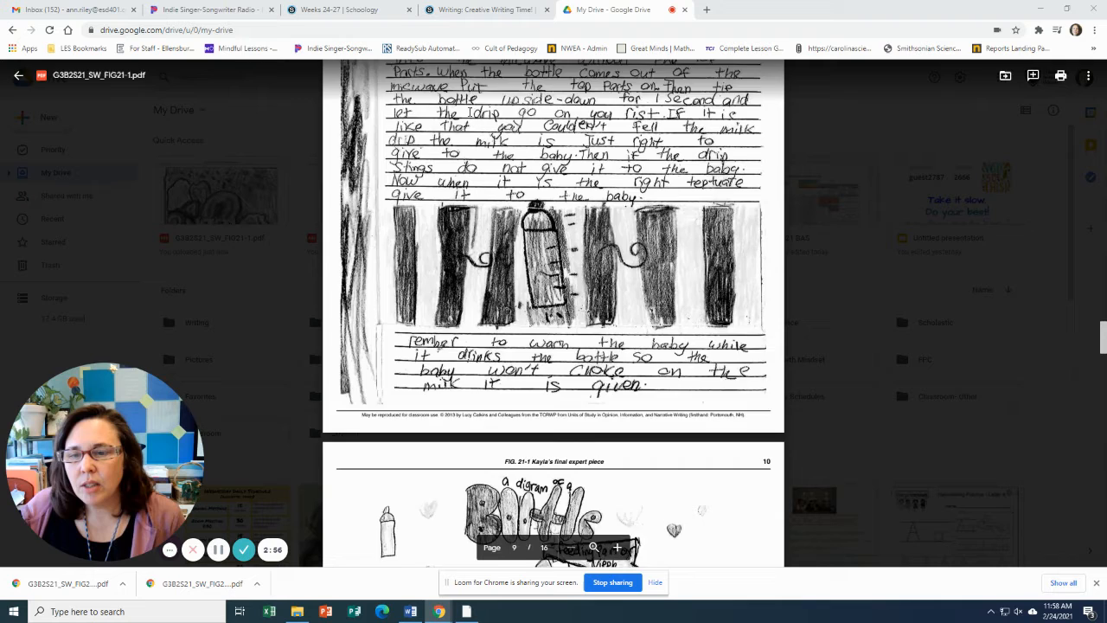
scroll(down, 3)
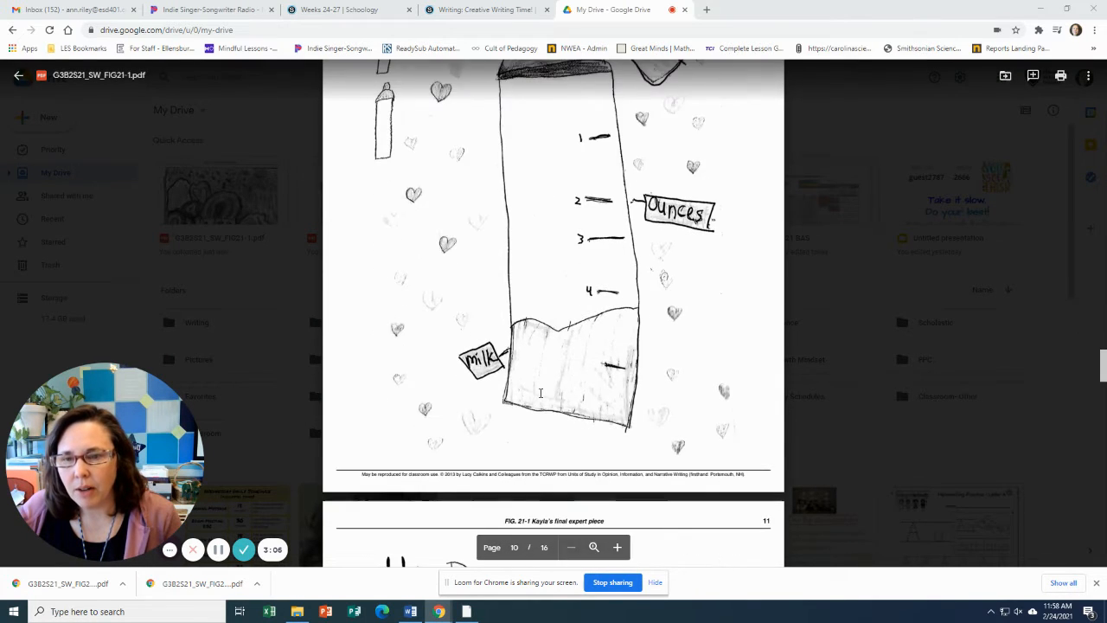
scroll(down, 3)
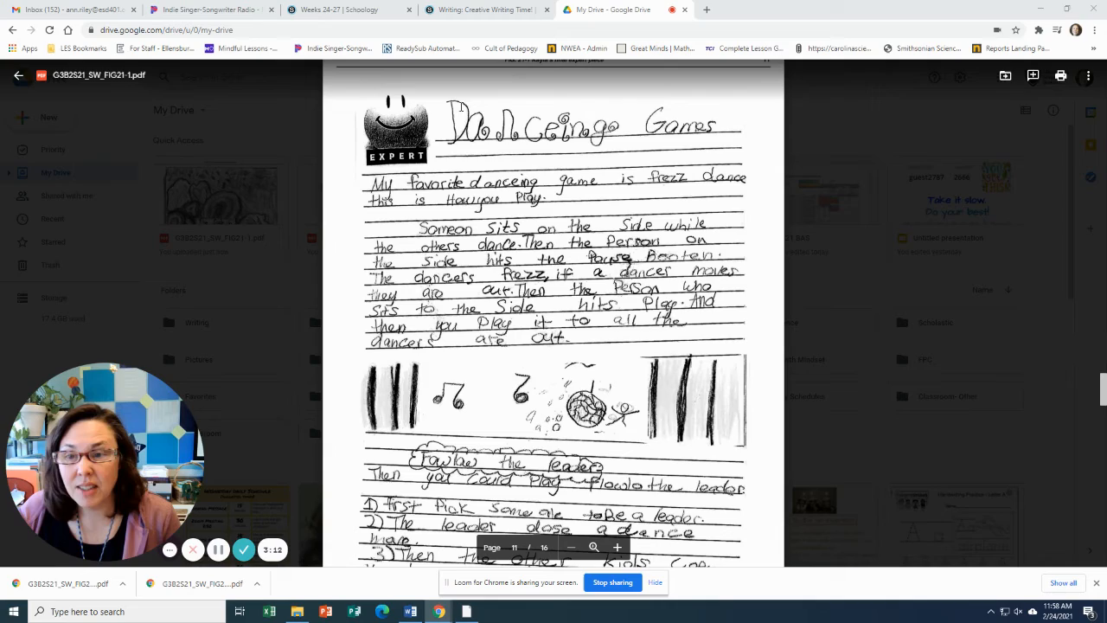
scroll(down, 3)
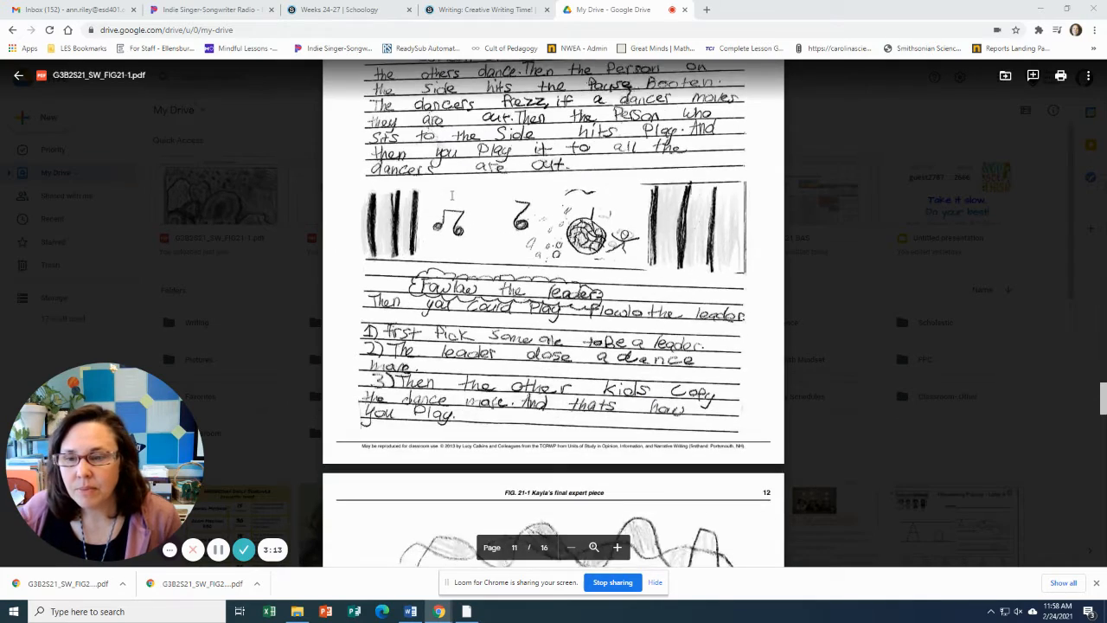
scroll(down, 3)
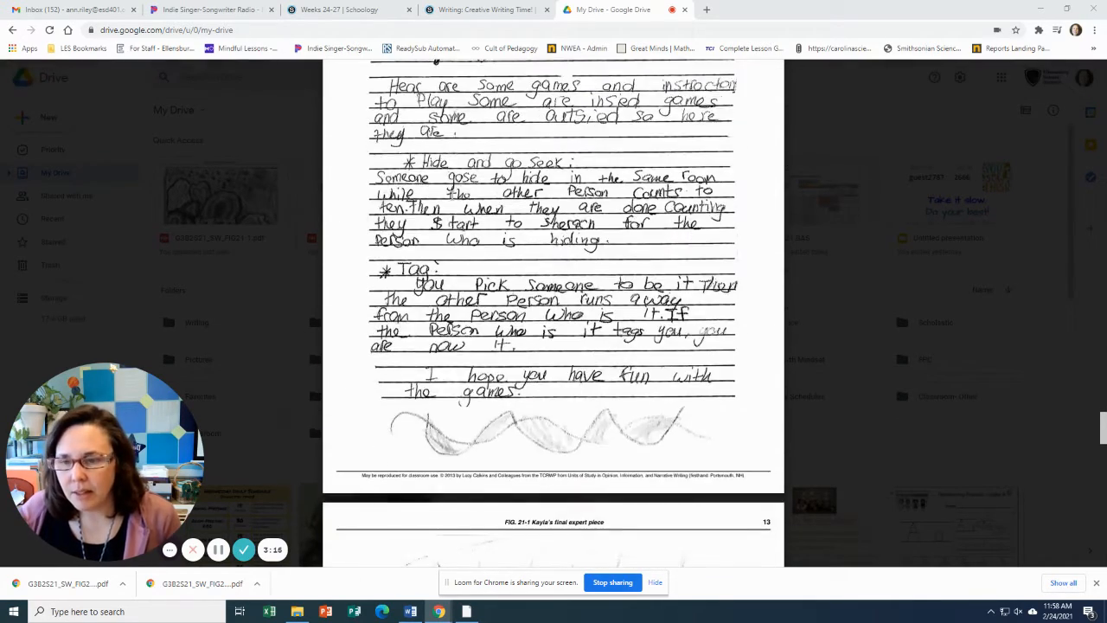
scroll(down, 3)
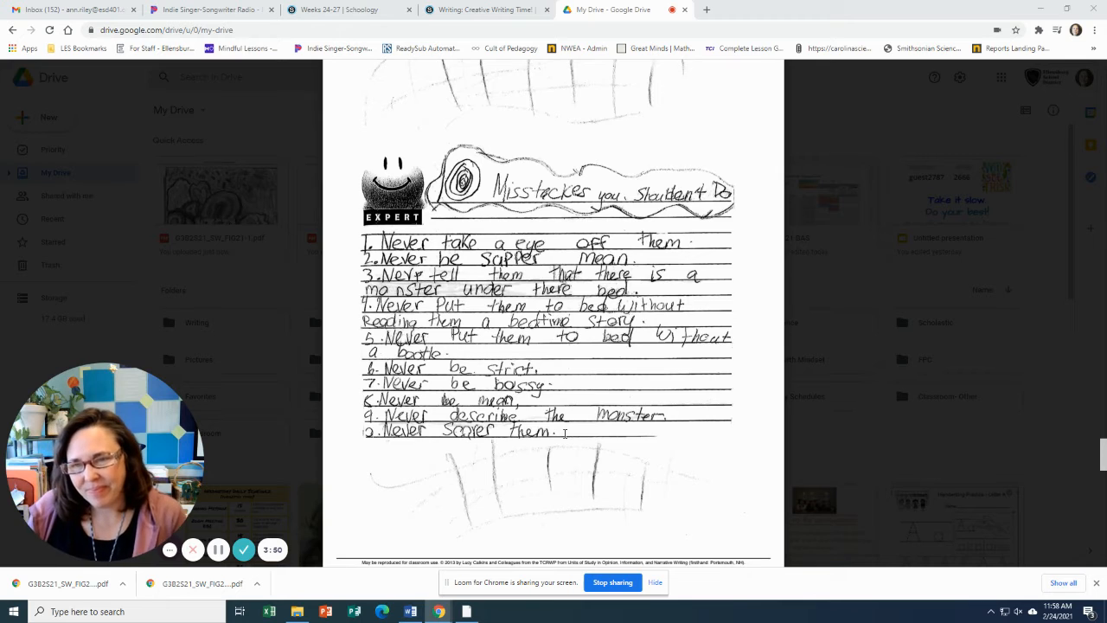
scroll(down, 3)
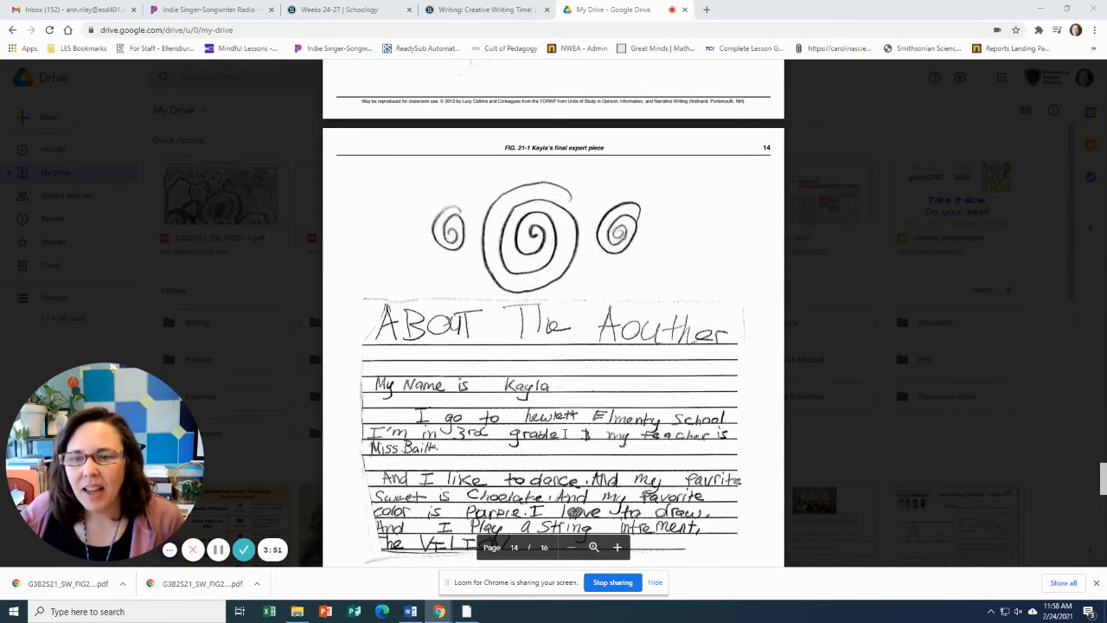
scroll(down, 3)
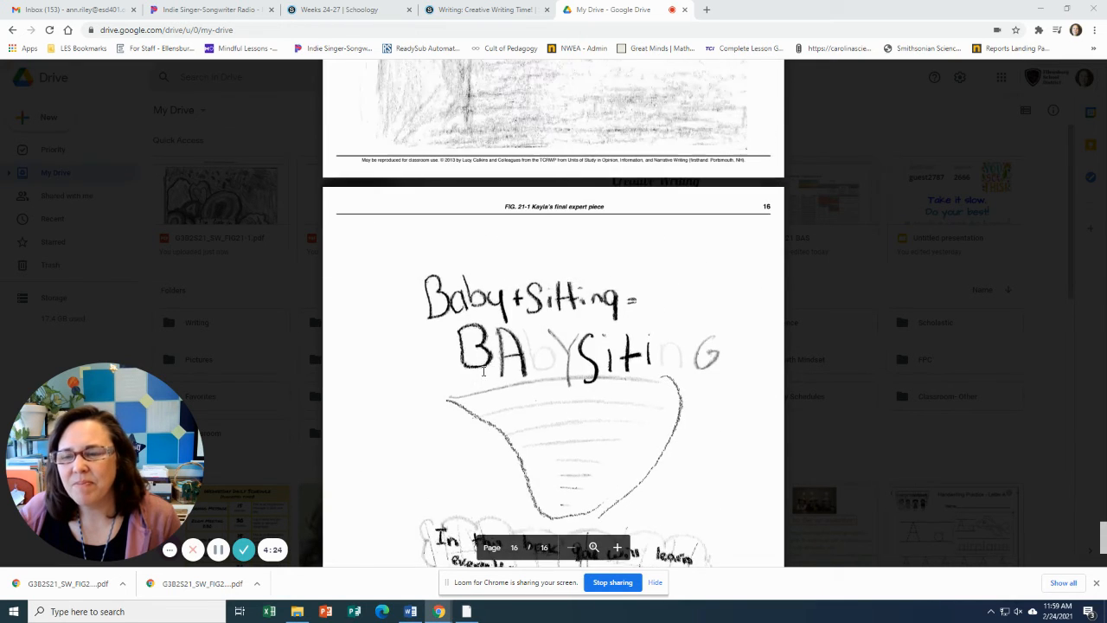
scroll(down, 3)
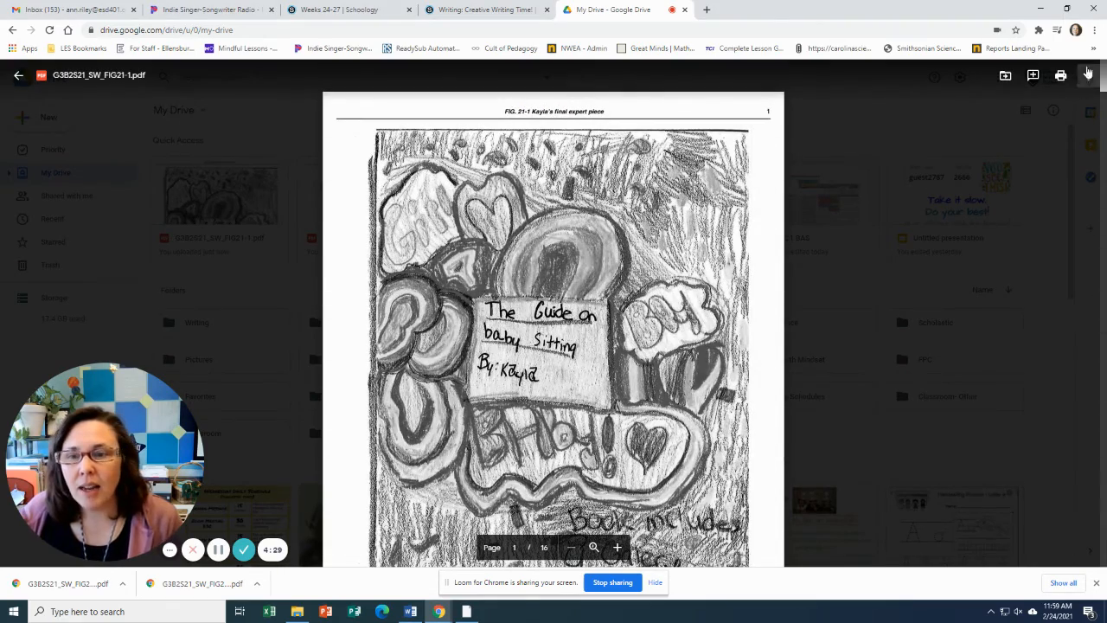
scroll(down, 3)
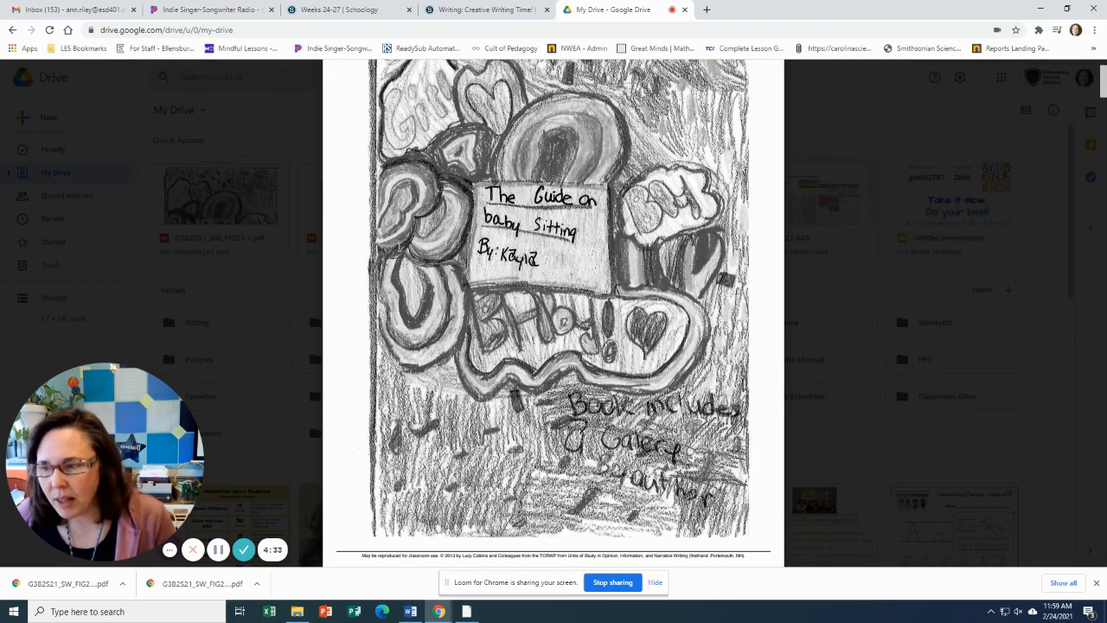
mouse_move(429, 327)
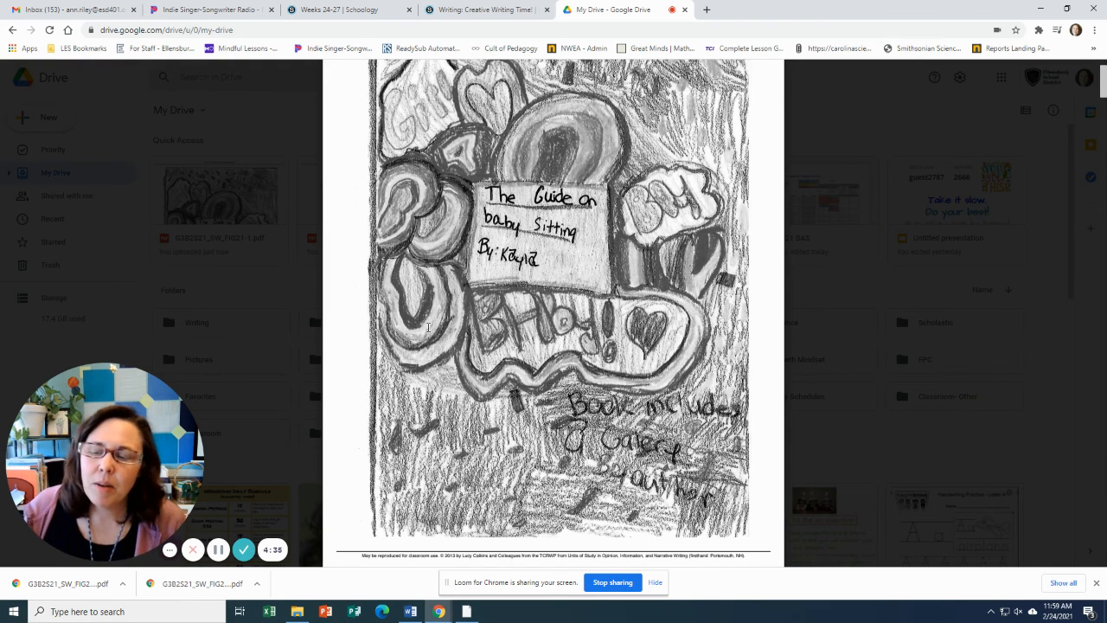